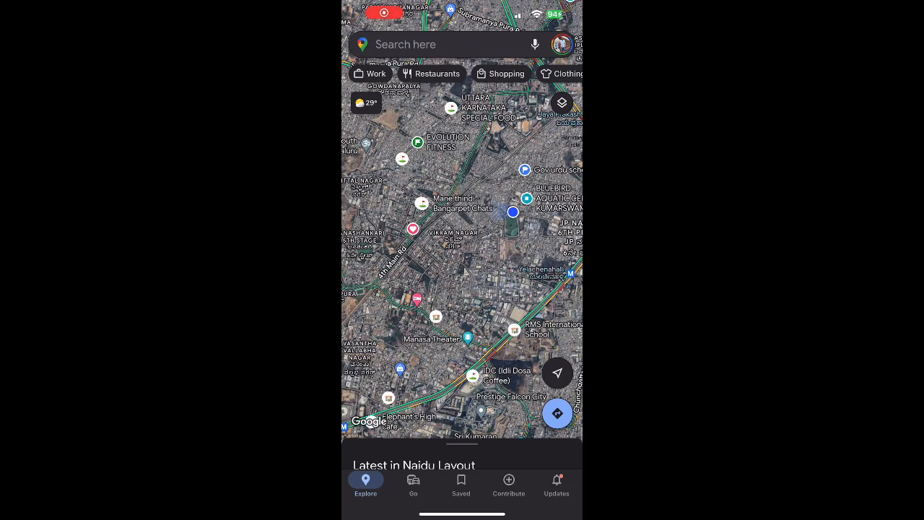
Open Your Timeline from the account menu, showing the on-device Timeline notice
{"action": "left_click", "coordinate": [560, 44]}
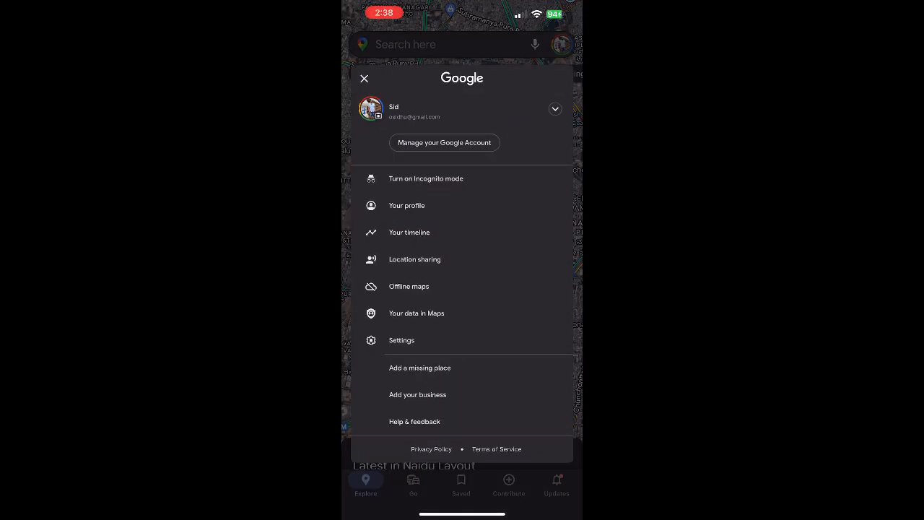
{"action": "left_click", "coordinate": [364, 78]}
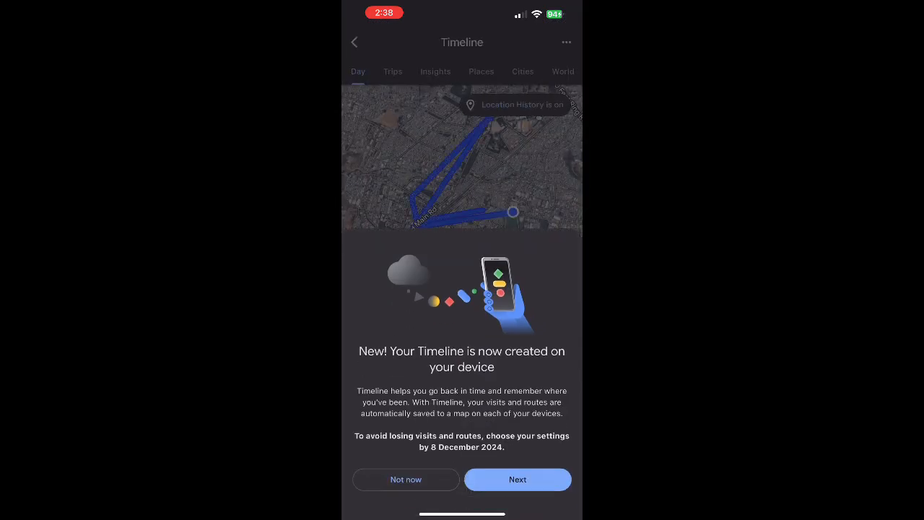
Continue to Choose your settings and switch retention to auto-delete, listing 3, 18 or 36 months
{"action": "left_click", "coordinate": [517, 479]}
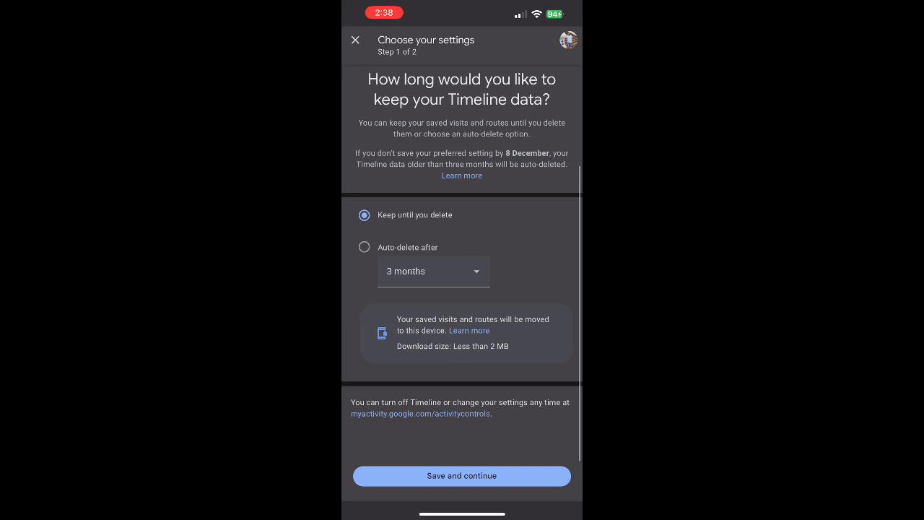
{"action": "scroll", "scroll_direction": "down", "scroll_amount": 3}
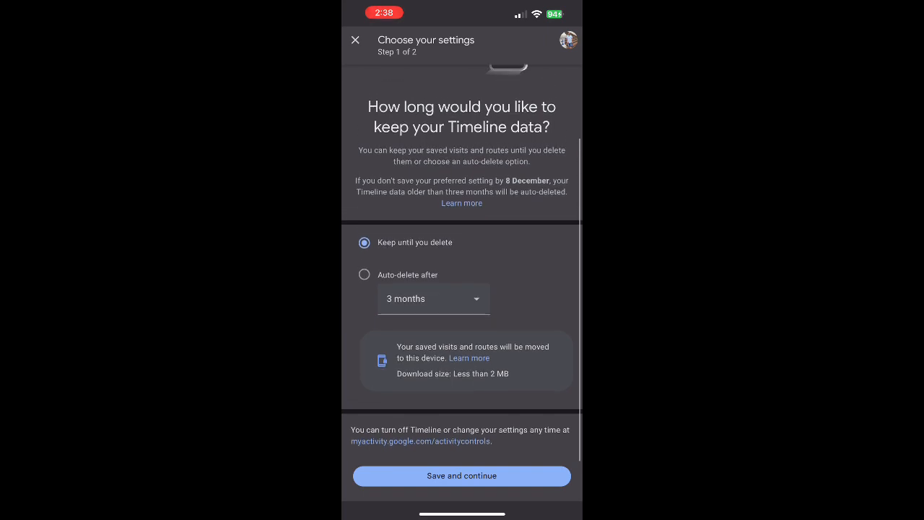
{"action": "scroll", "scroll_direction": "down", "scroll_amount": 3}
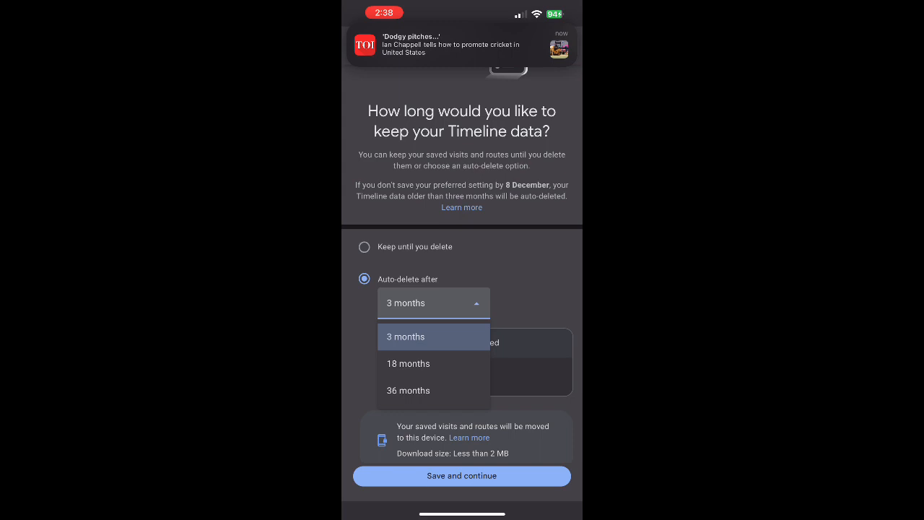
Leave auto-delete at 3 months, then revert retention to 'Keep until you delete'
{"action": "left_click", "coordinate": [405, 336]}
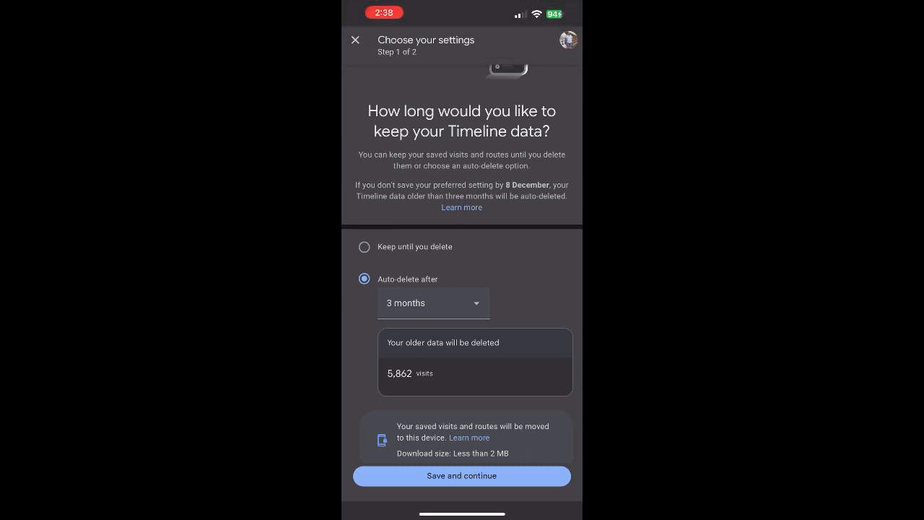
{"action": "left_click", "coordinate": [364, 247]}
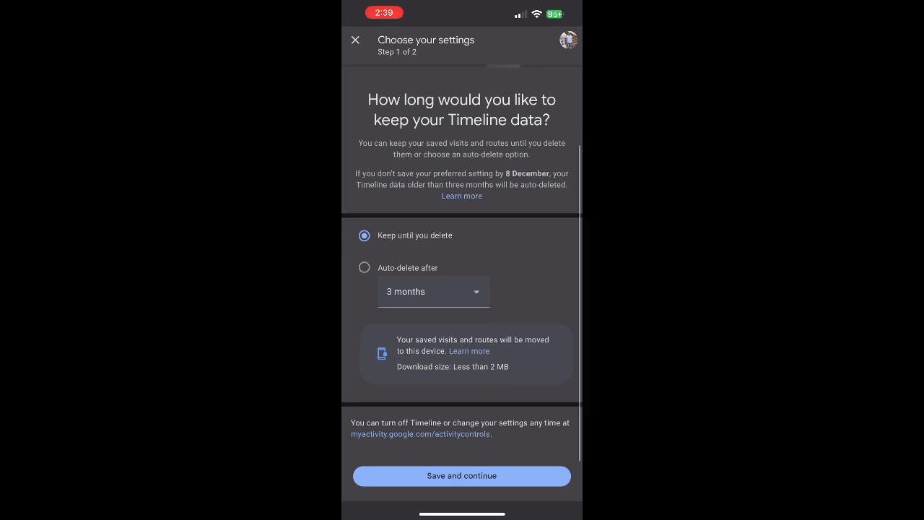
Save the keep-until-you-delete choice and continue past step 1
{"action": "scroll", "scroll_direction": "down", "scroll_amount": 3}
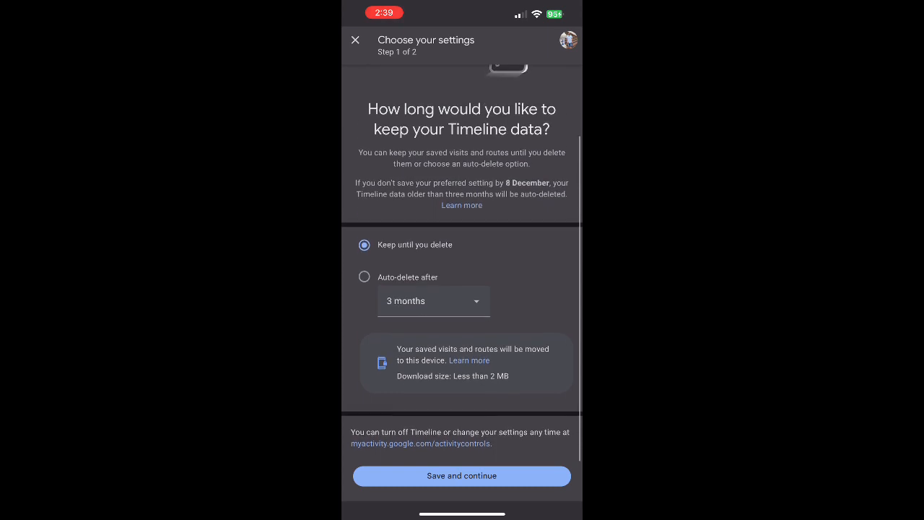
{"action": "left_click", "coordinate": [462, 477]}
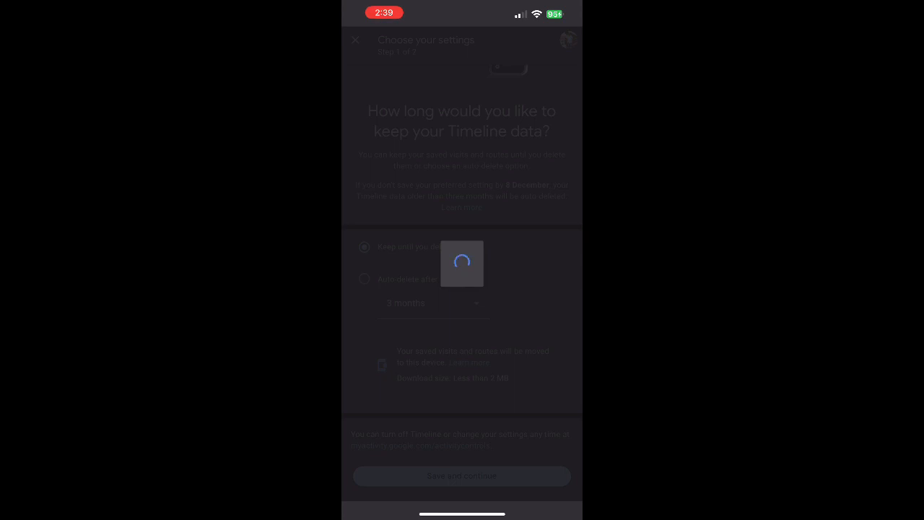
Arrive at step 2 of 2 asking whether to share Timeline edits with Google
{"action": "left_click", "coordinate": [463, 477]}
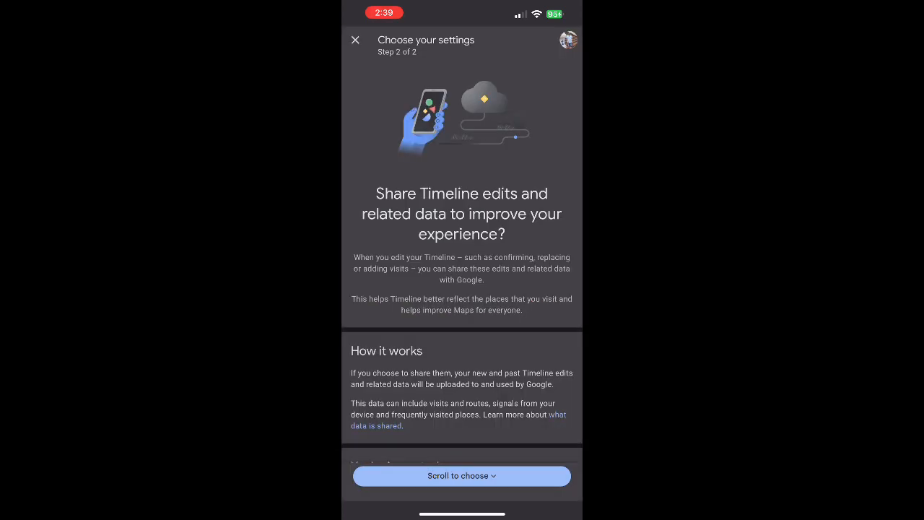
{"action": "scroll", "scroll_direction": "down", "scroll_amount": 3}
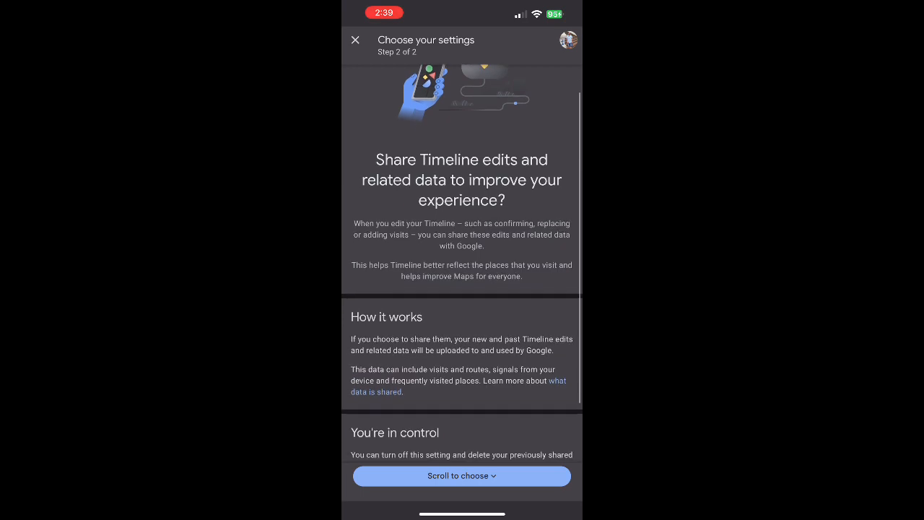